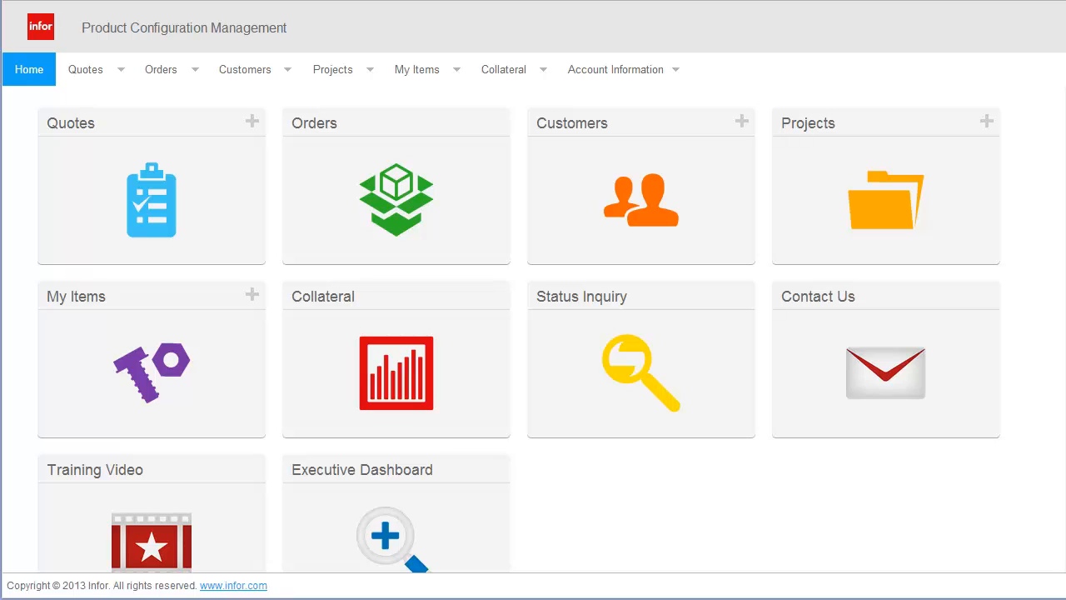
mouse_move(253, 121)
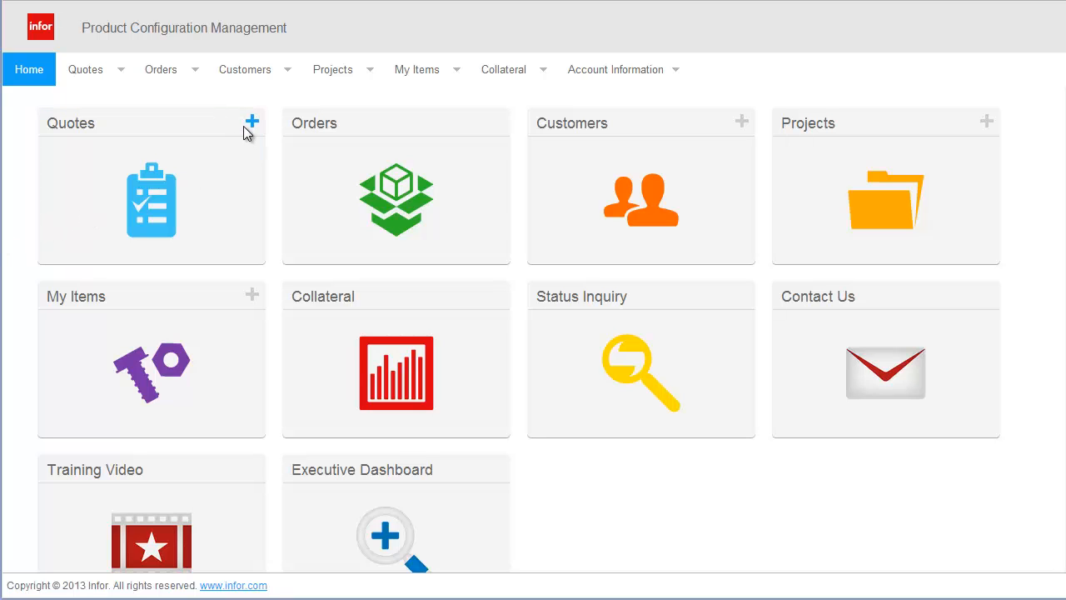
Create a quote for Smith Bros named 'Lot 617' and add the Interior Door item via 'inter'.
click(254, 121)
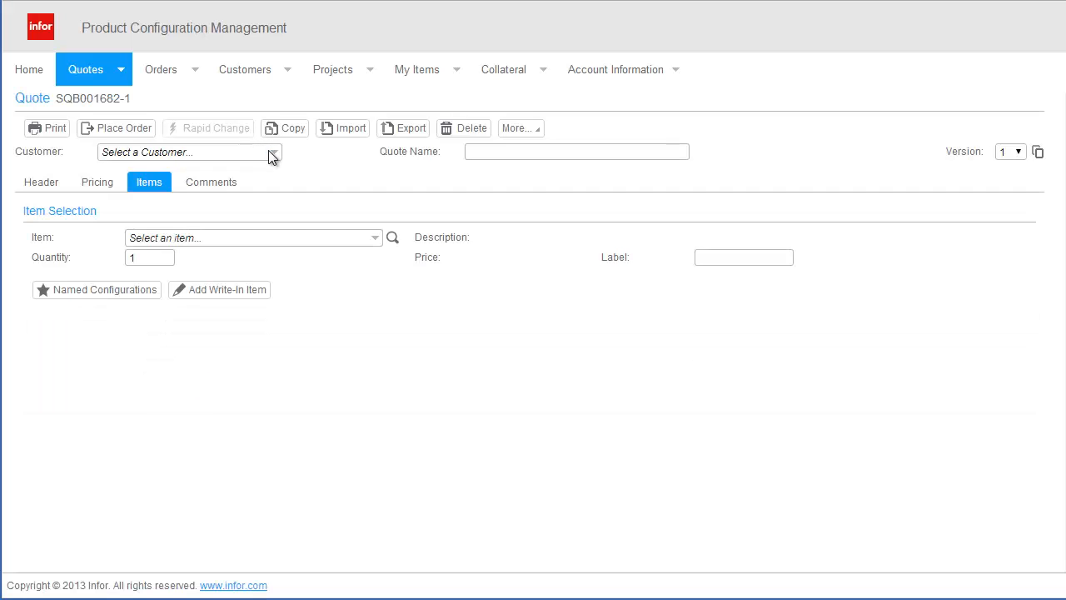
click(273, 152)
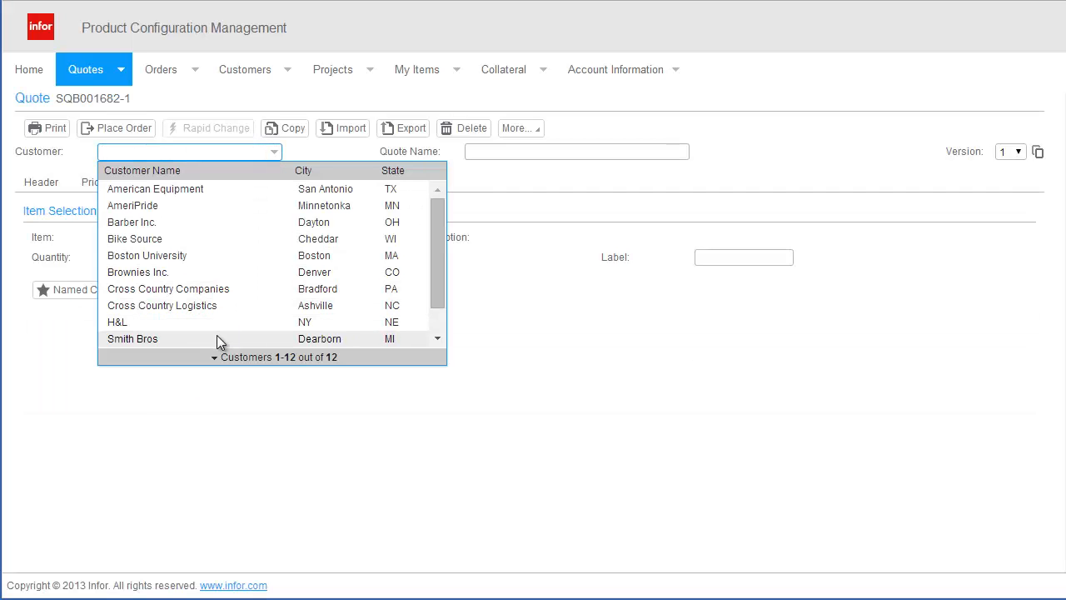
click(132, 338)
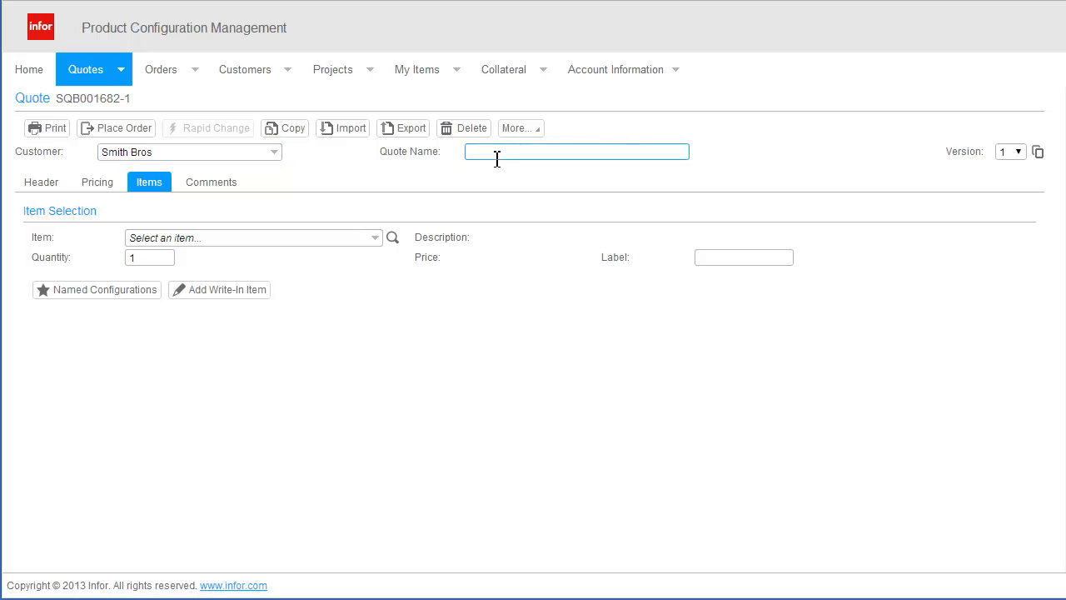
text(Lot 6175)
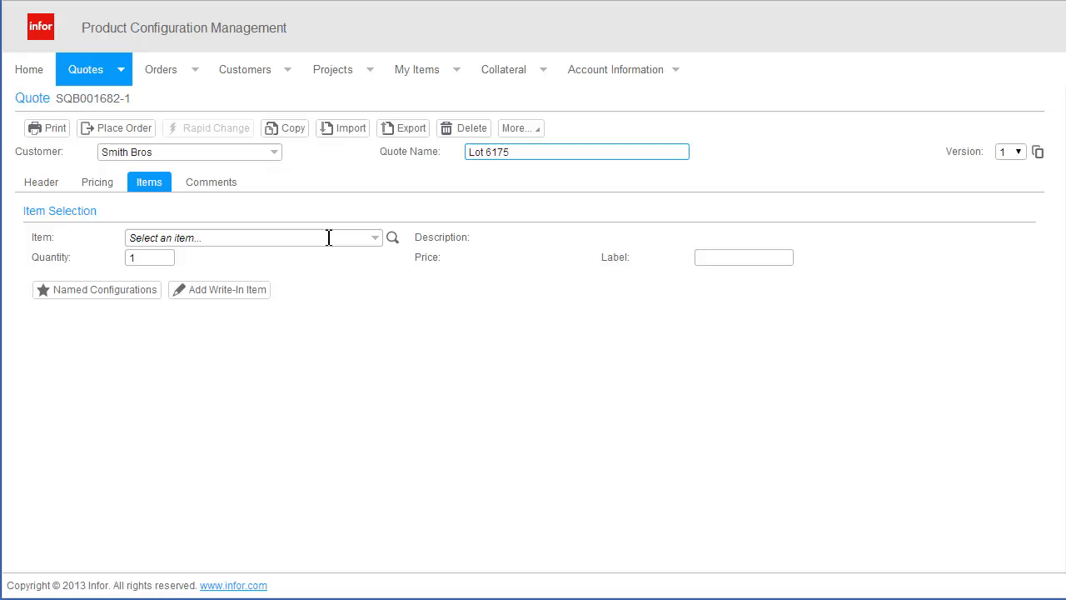
text(interior Door)
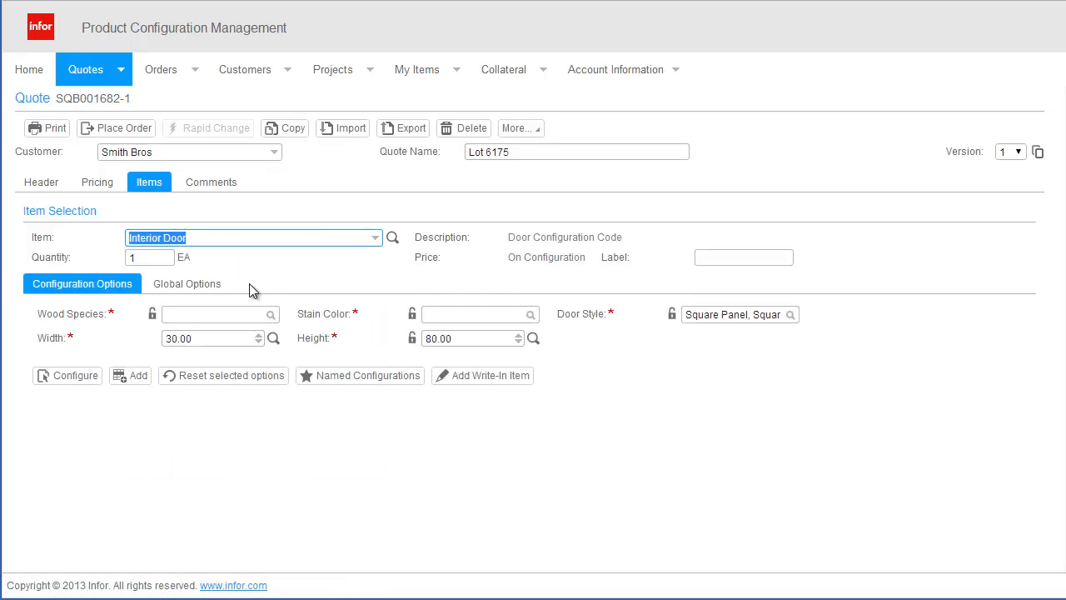
Compare Cherry, Hickory and Maple, then set Oak with Natural stain and protective treatment.
click(67, 376)
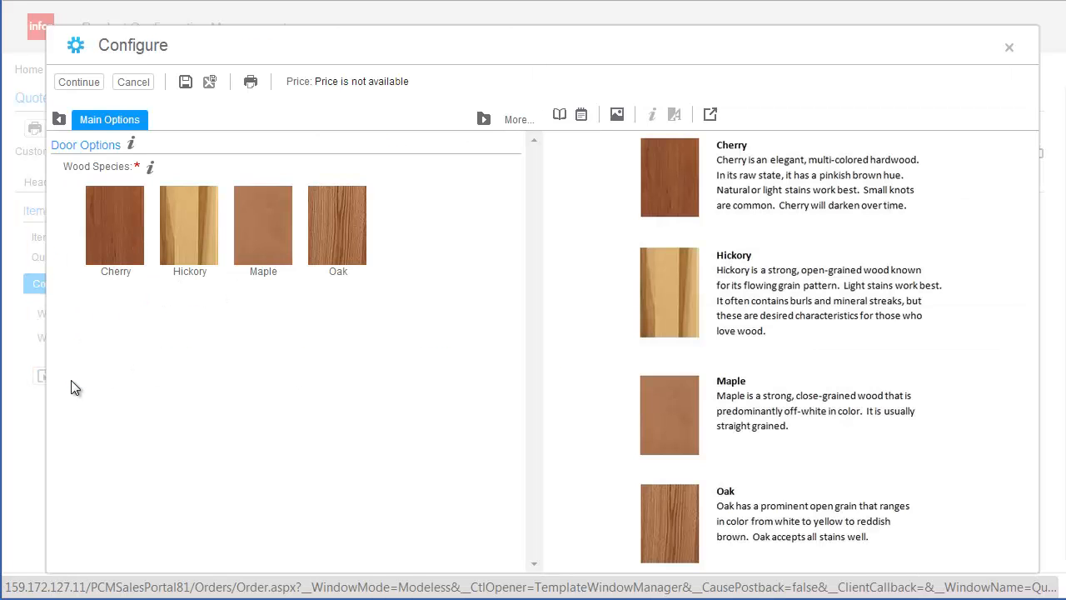
click(115, 225)
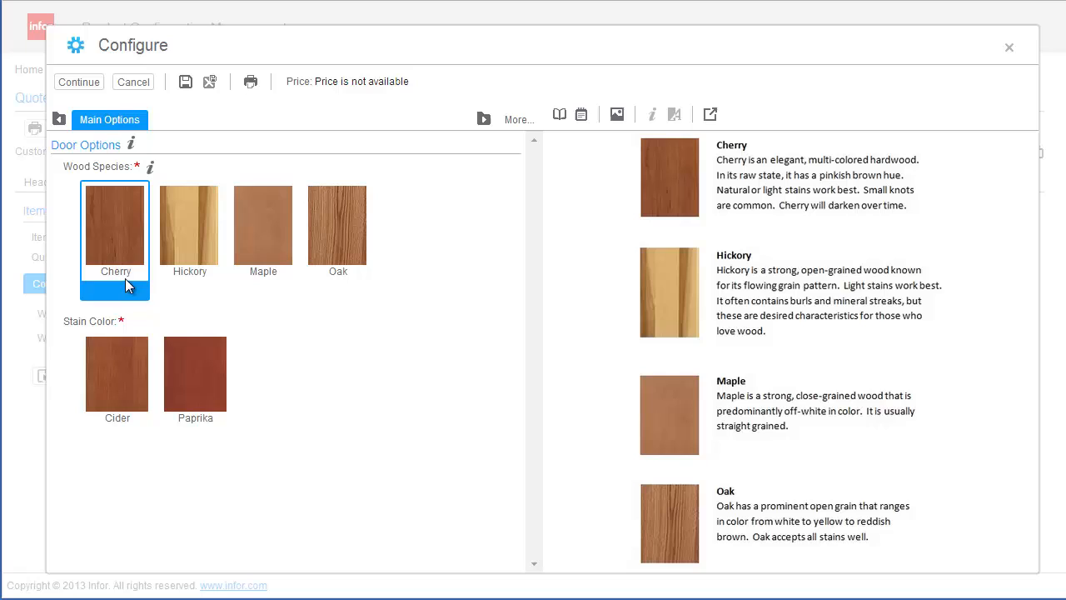
mouse_move(190, 287)
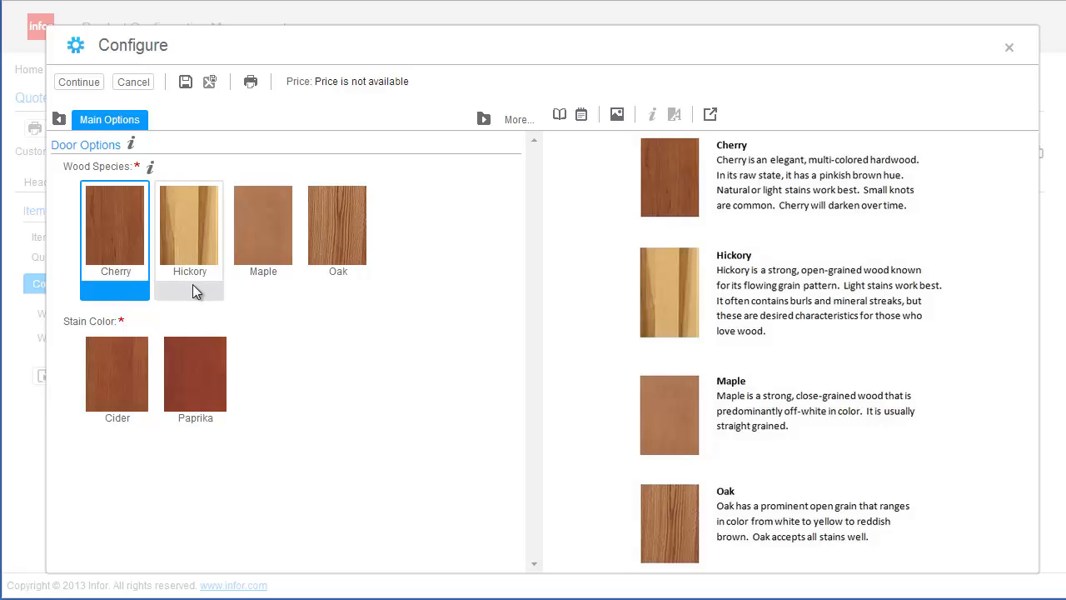
click(190, 225)
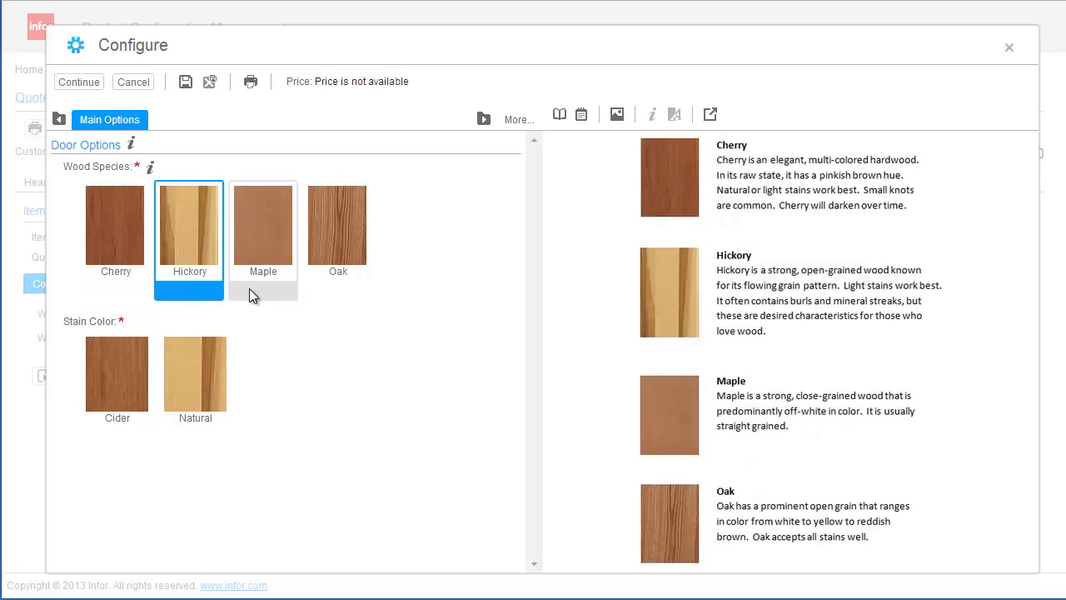
click(263, 225)
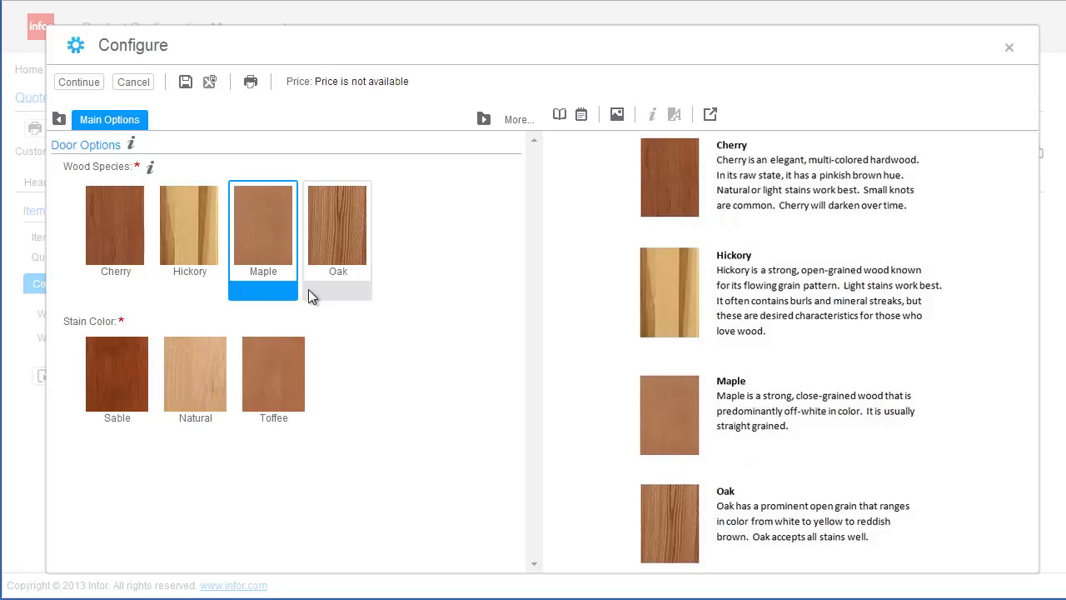
click(337, 225)
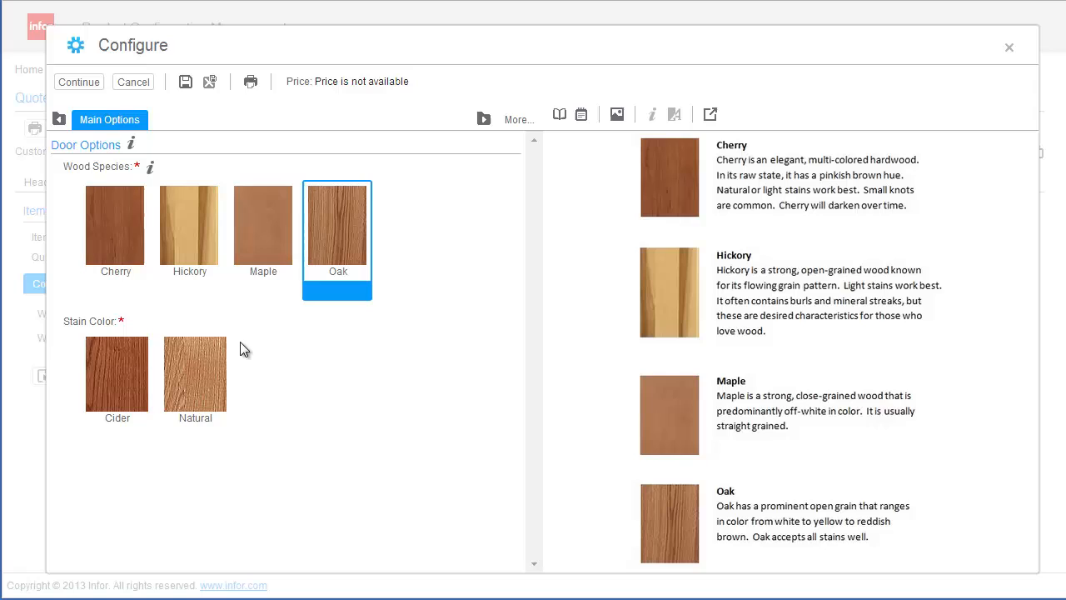
click(195, 373)
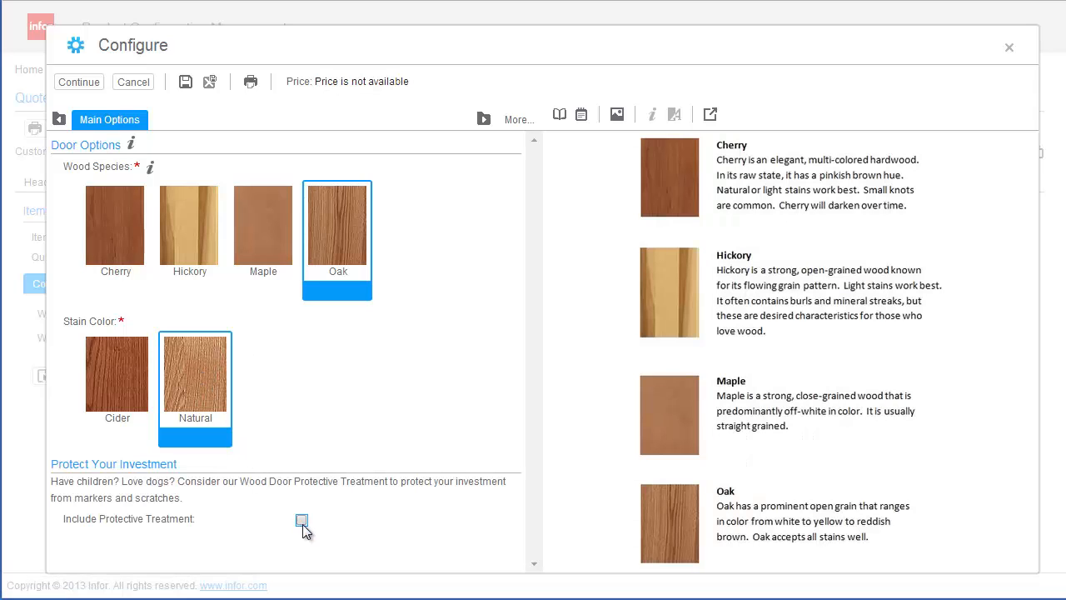
click(207, 120)
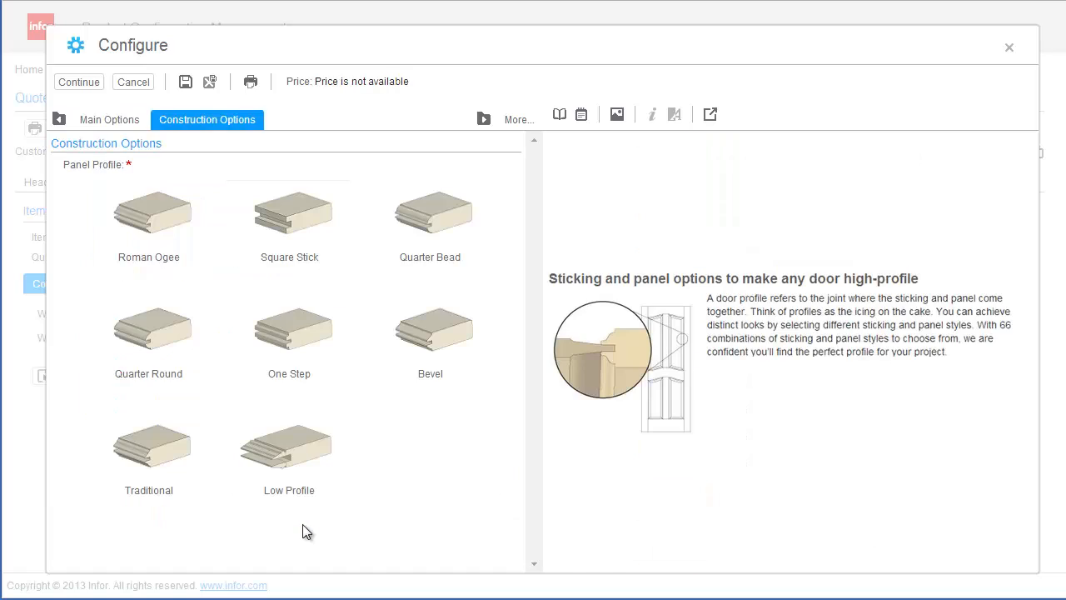
Set the Quarter Round panel profile and Raised Panel style on Construction Options.
click(290, 450)
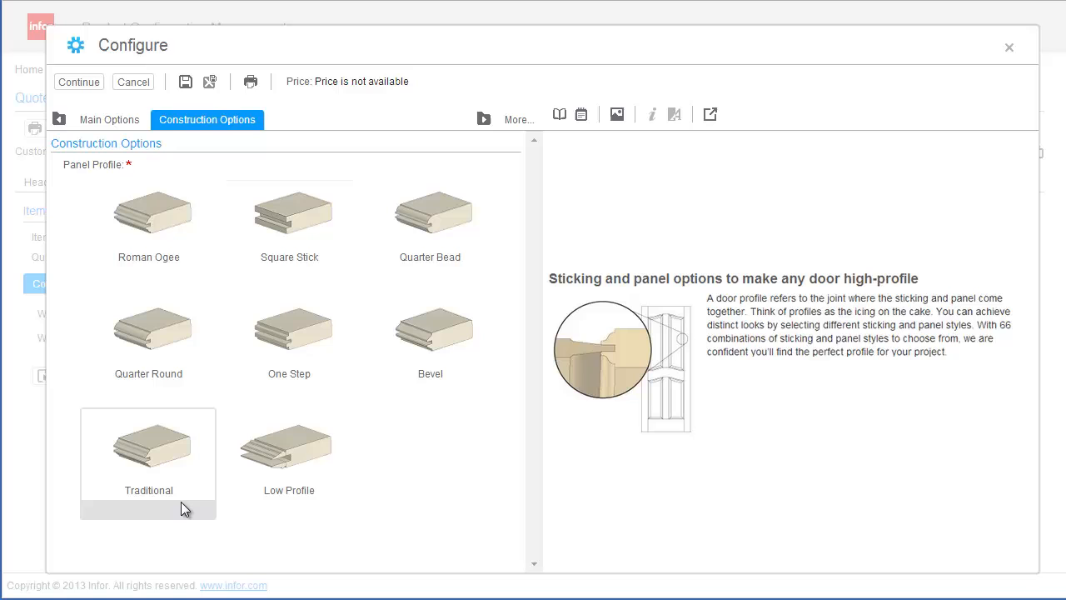
mouse_move(188, 489)
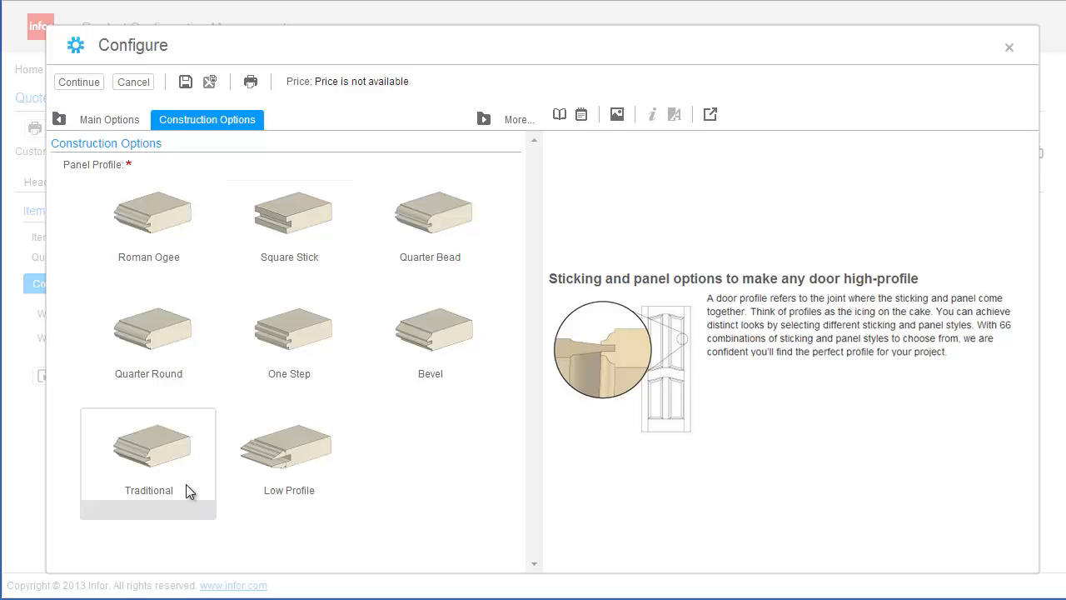
click(148, 325)
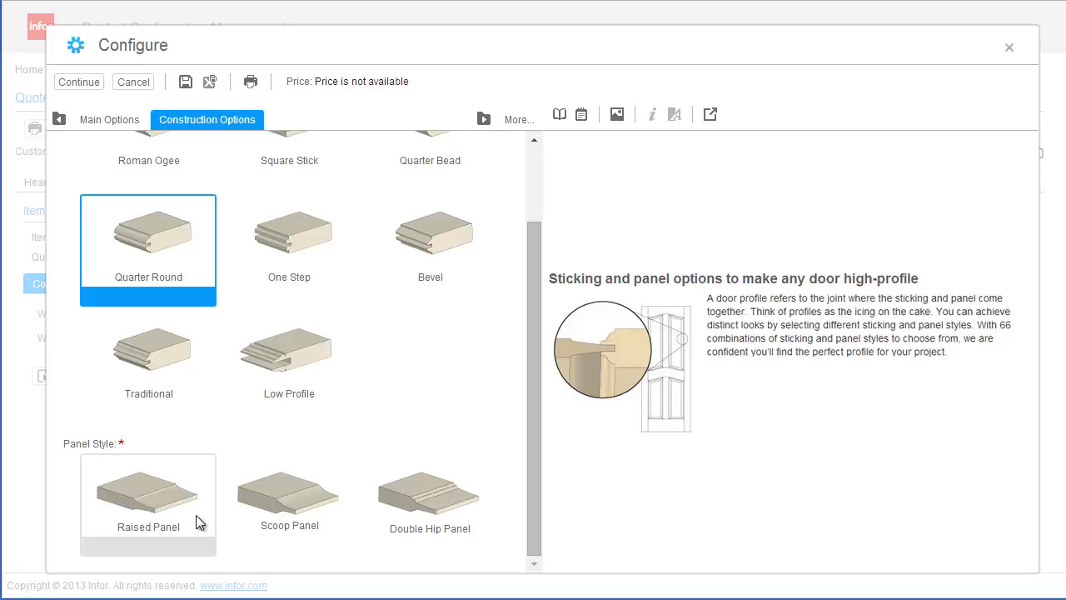
click(289, 496)
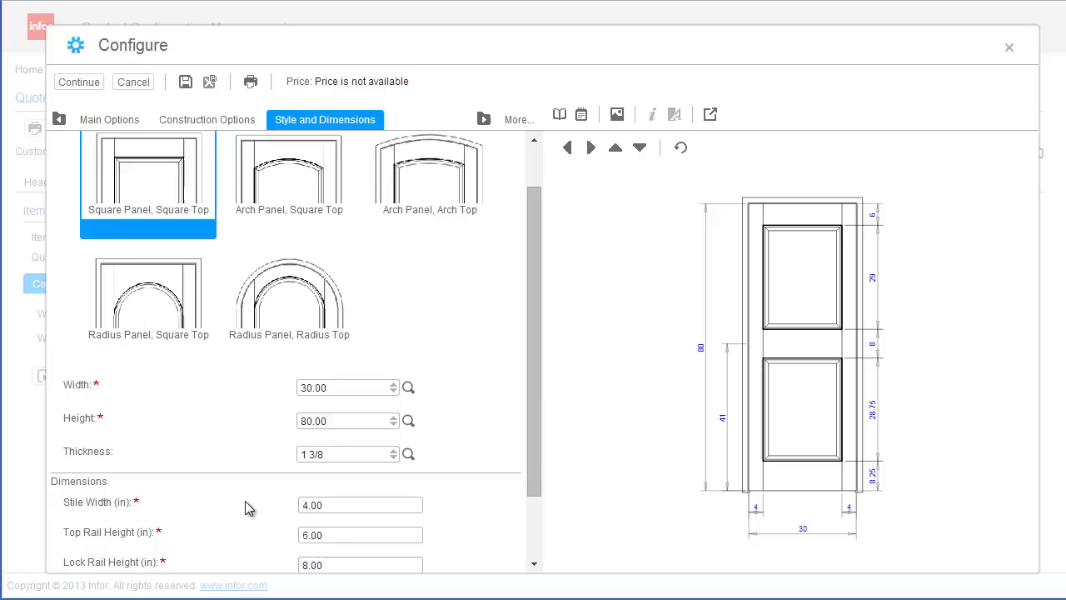
Preview Arch Panel and Radius Panel Square Top, choose Arch Panel, Arch Top and finish.
scroll(up, 3)
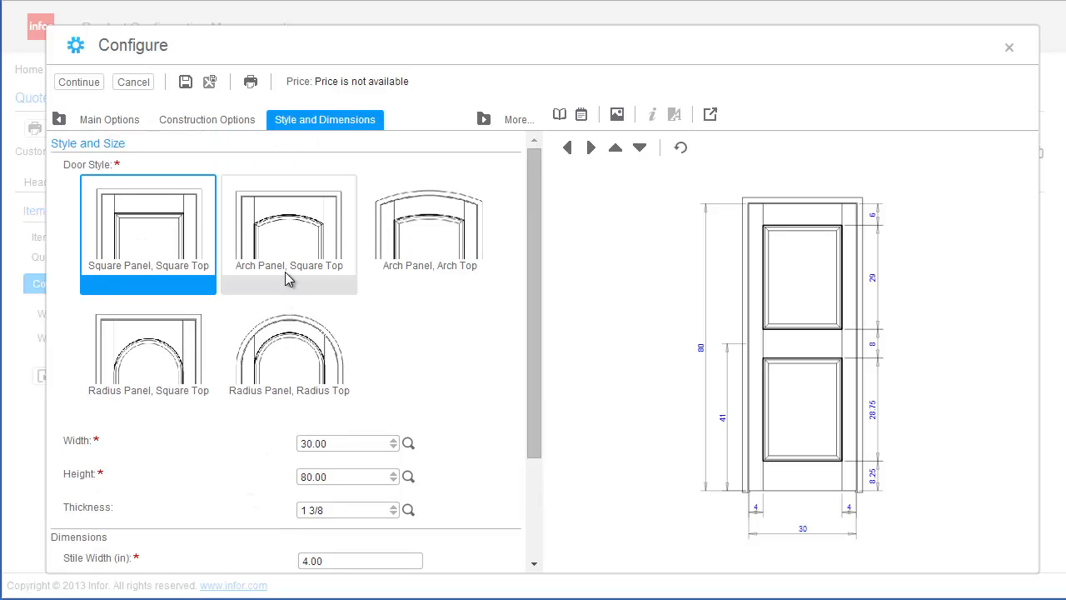
click(290, 225)
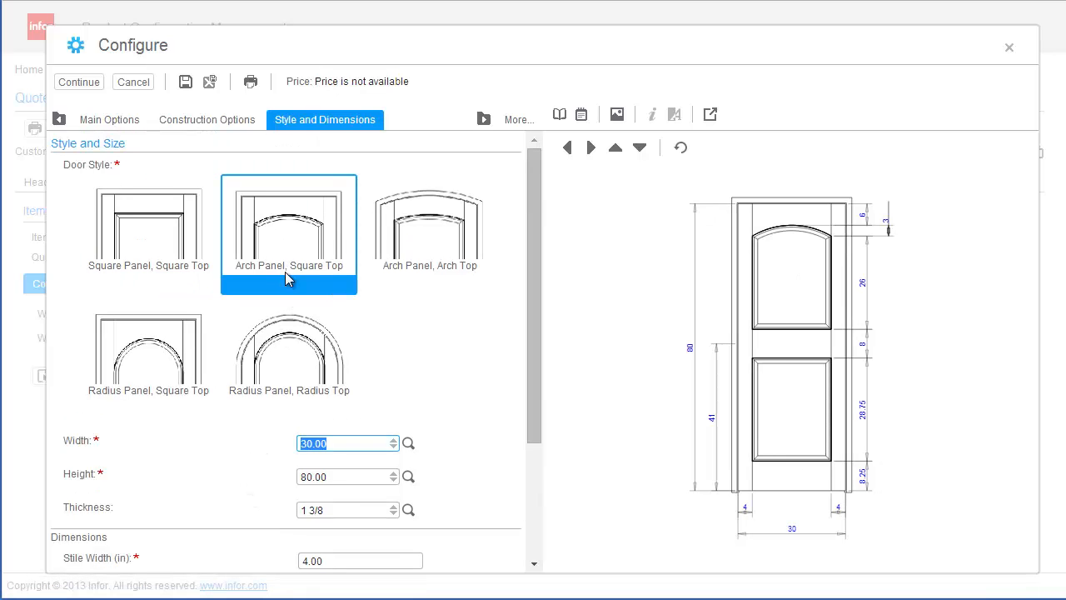
click(148, 350)
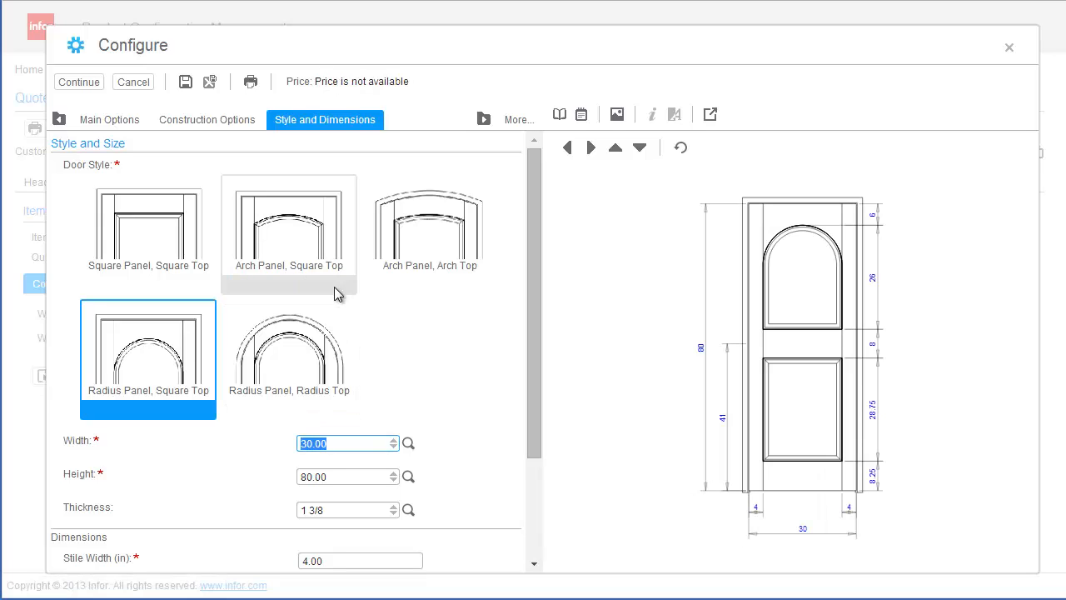
click(430, 224)
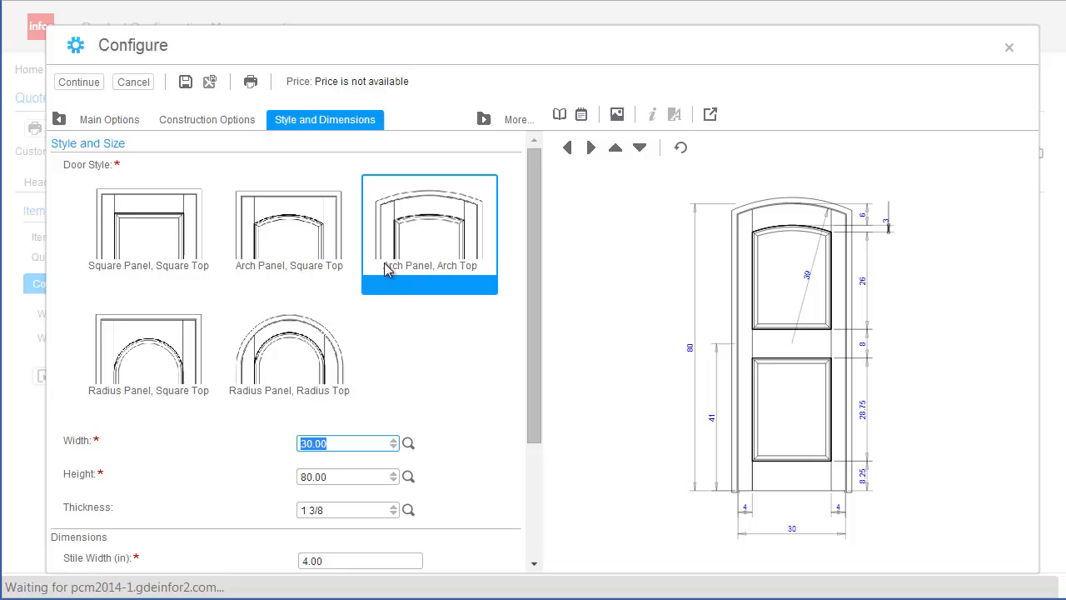
scroll(down, 3)
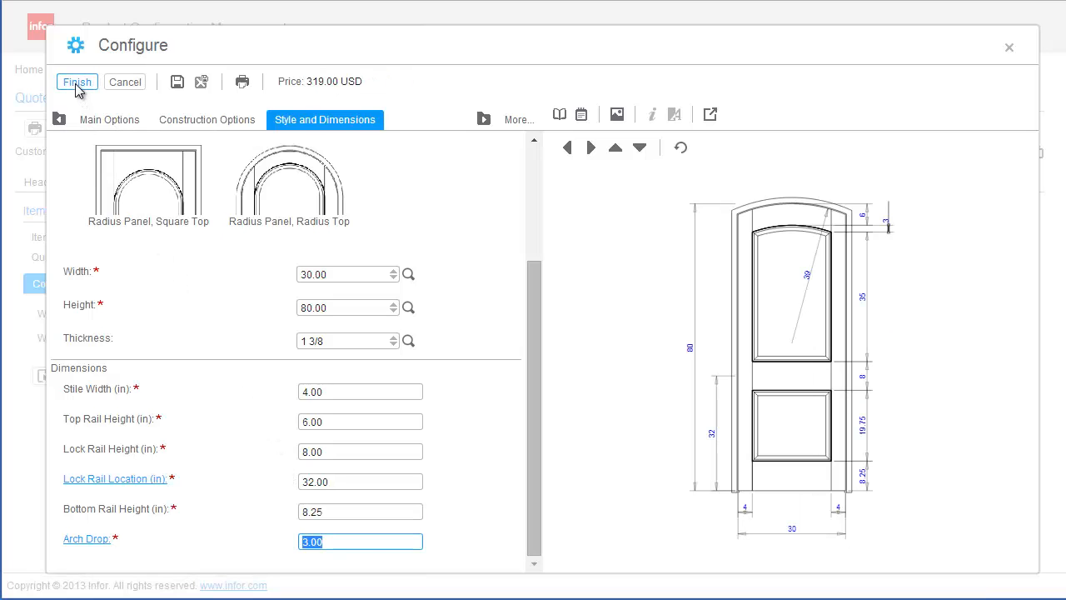
click(77, 82)
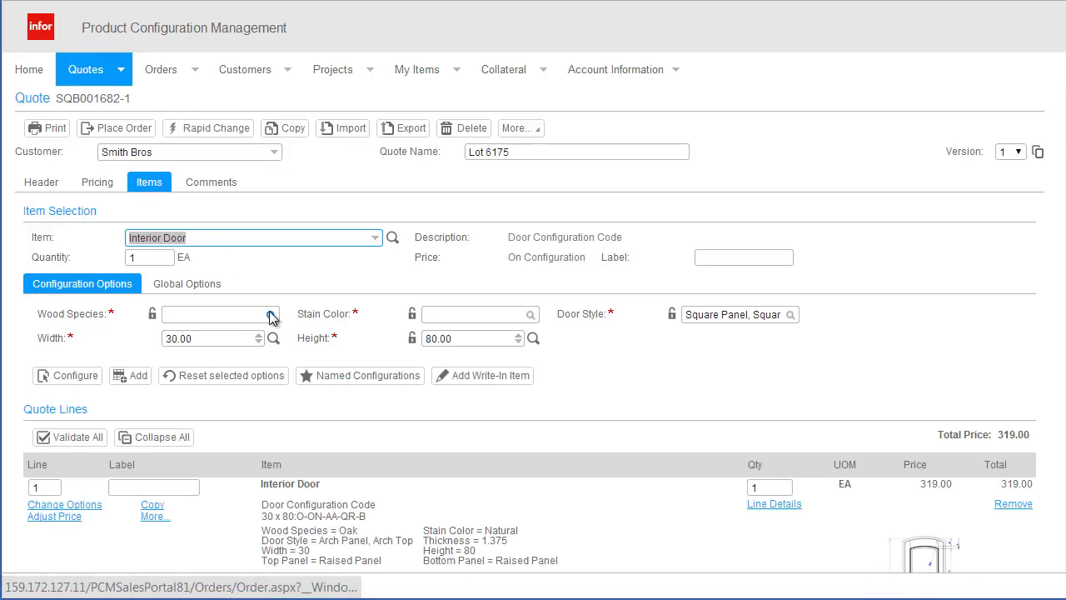
Add a second Oak Arch Top door to the quote lines and check its drawing.
click(270, 313)
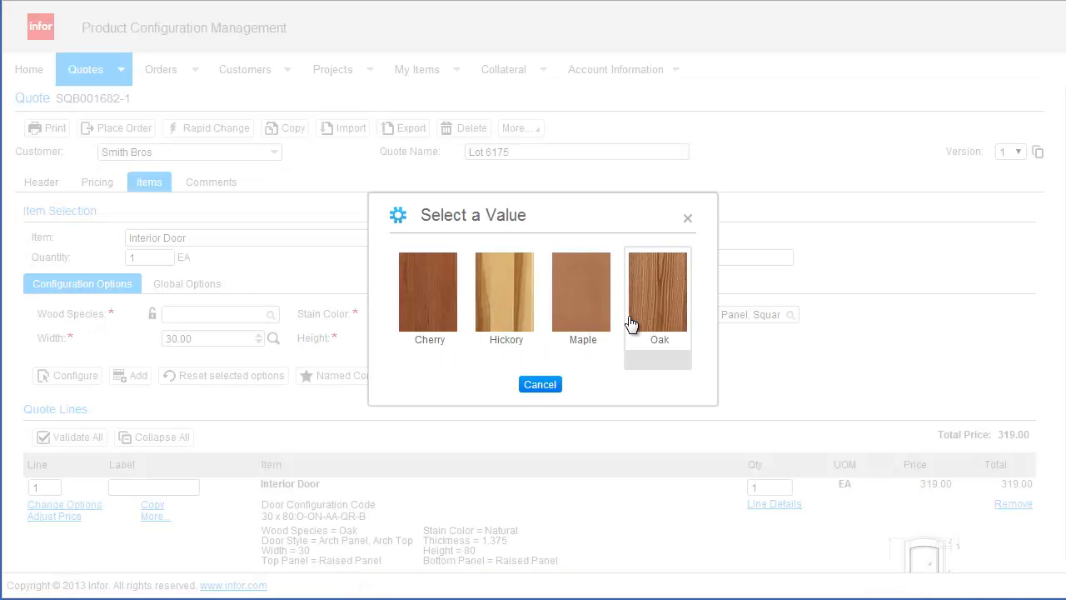
click(659, 291)
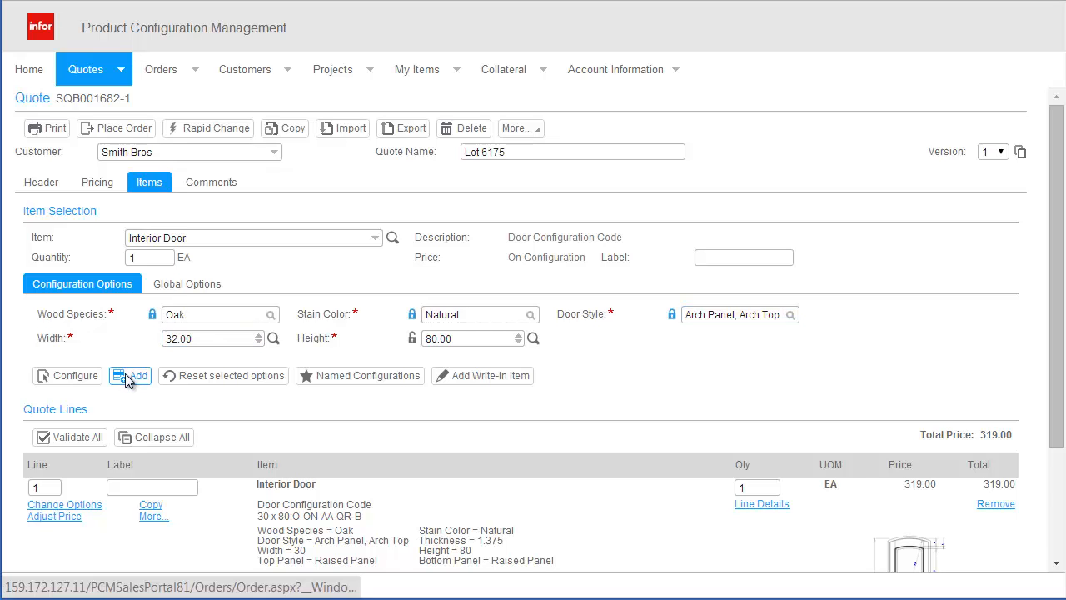
click(130, 375)
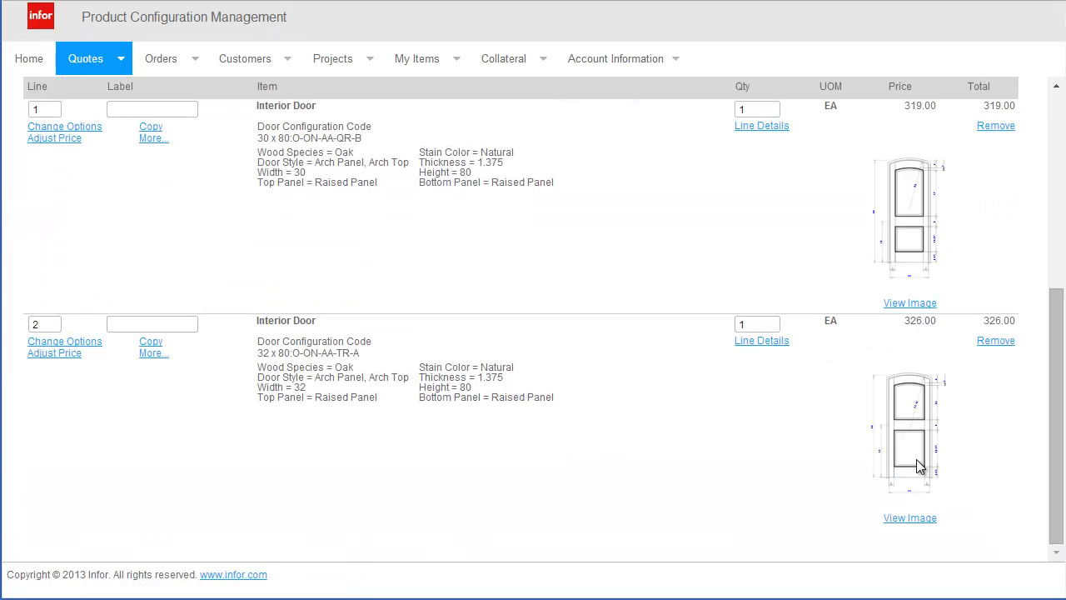
click(910, 517)
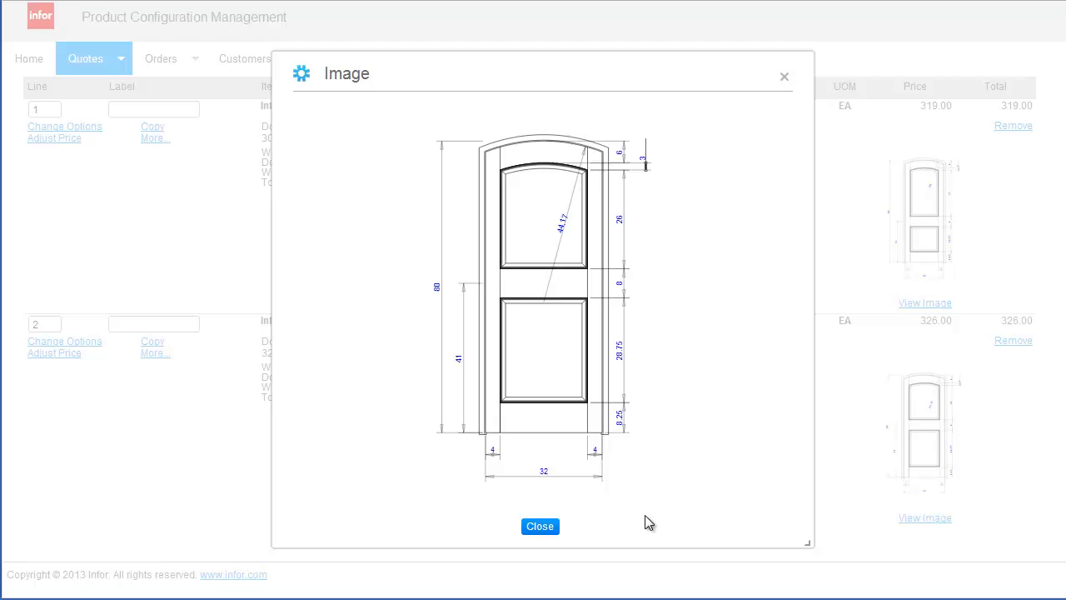
mouse_move(540, 526)
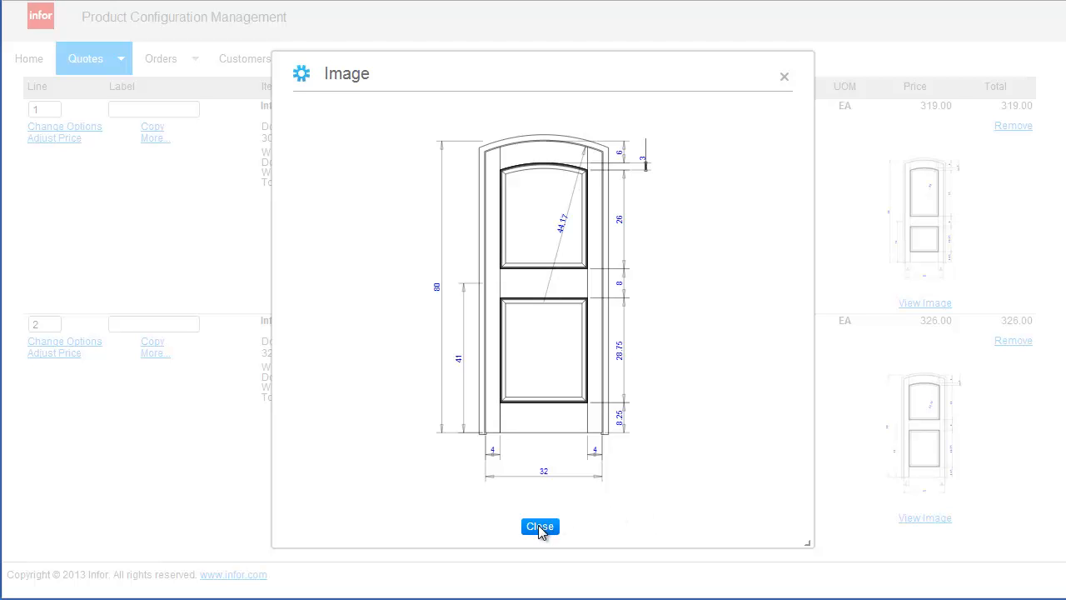
click(540, 526)
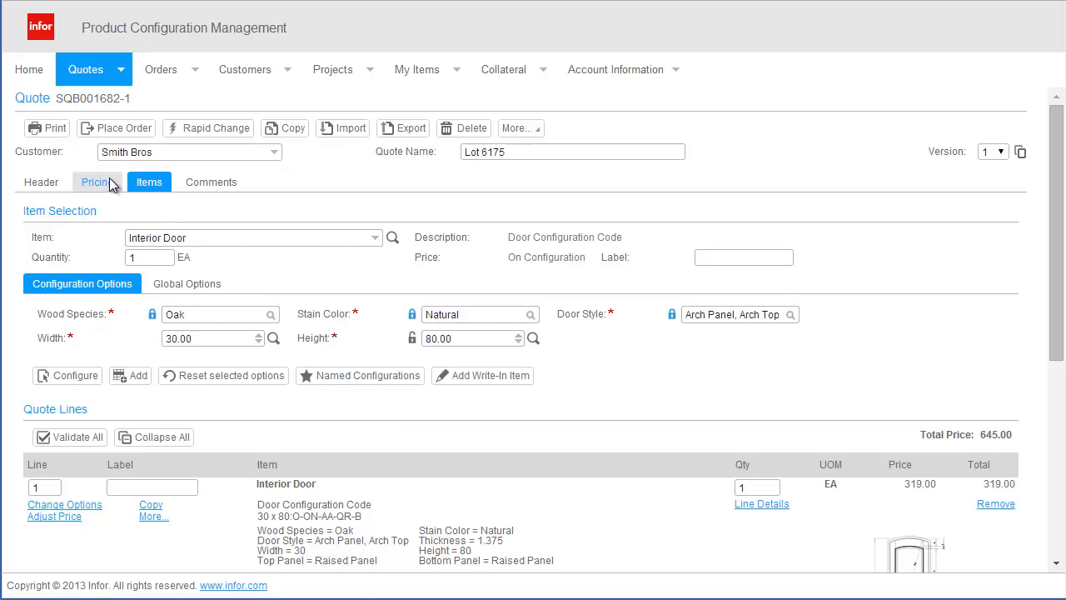
On Pricing, set My Upcharge to 90 and Additional Discount to 5 for a 407.48 total.
click(97, 182)
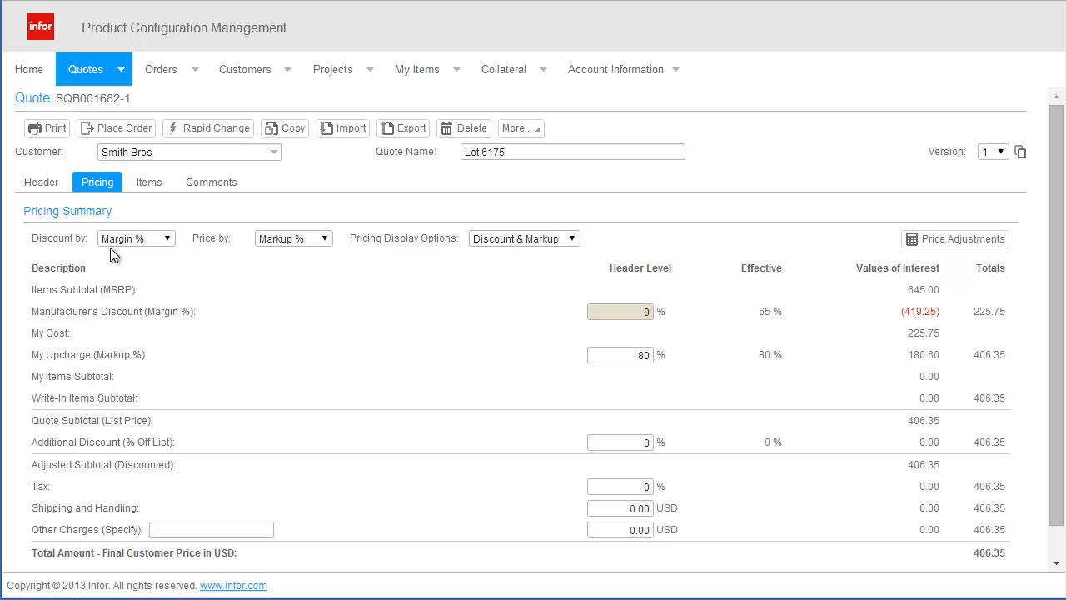
mouse_move(102, 326)
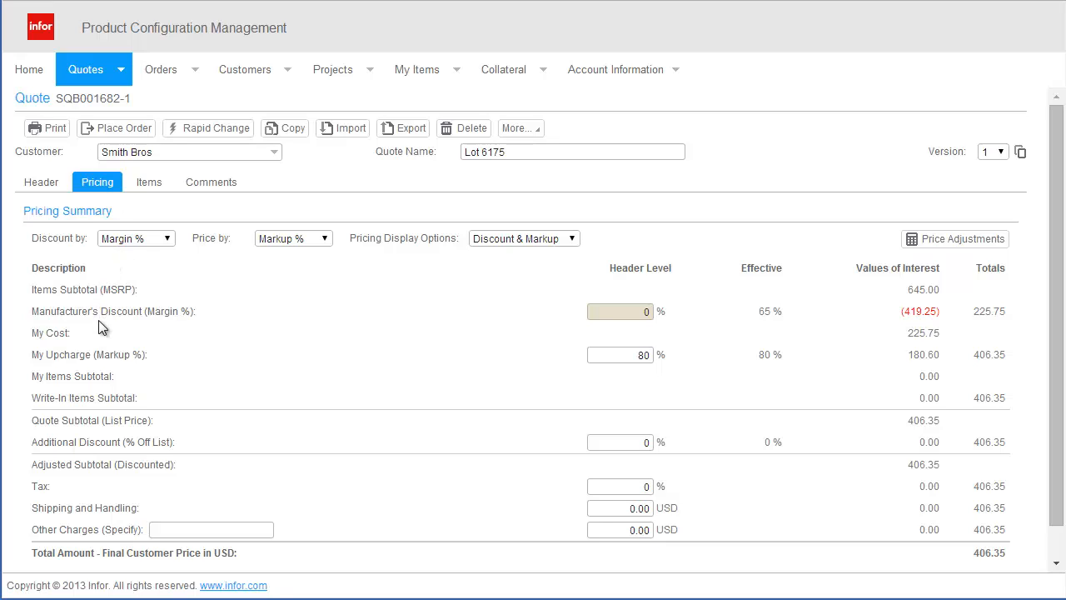
mouse_move(764, 324)
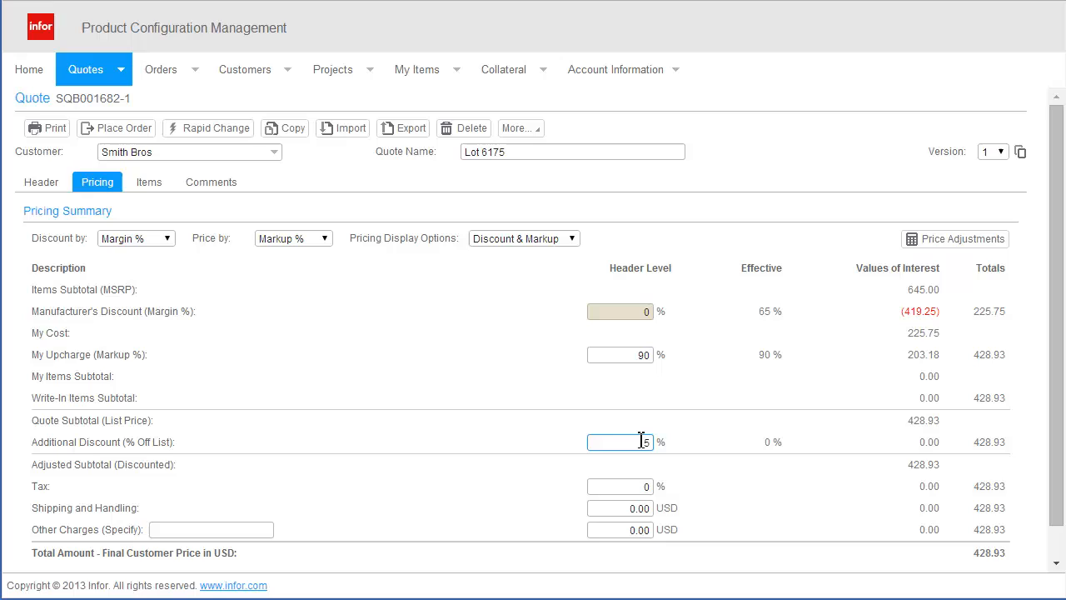
text(5)
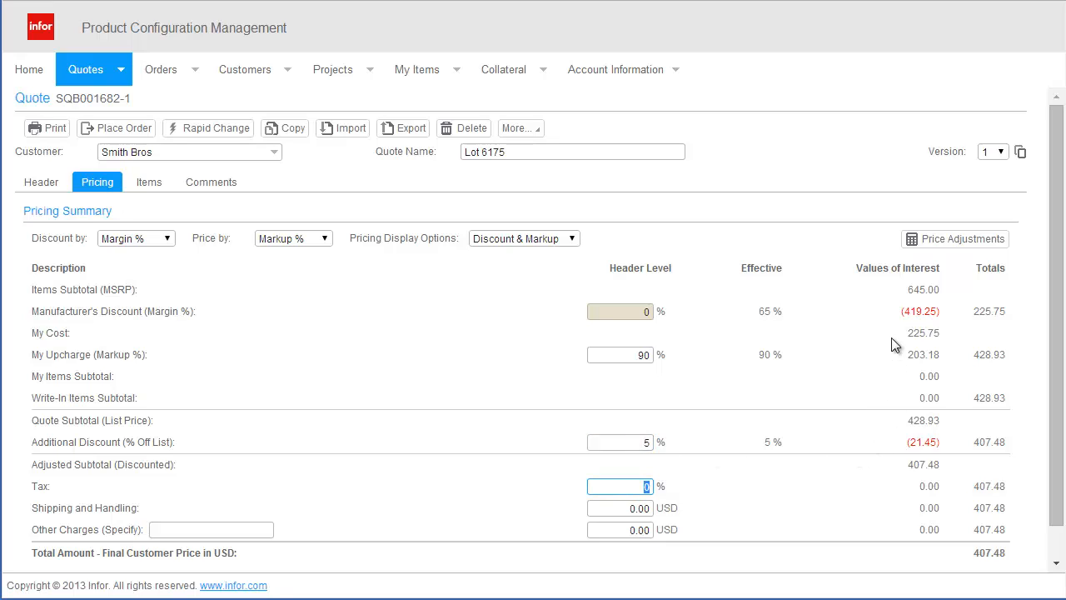
mouse_move(893, 466)
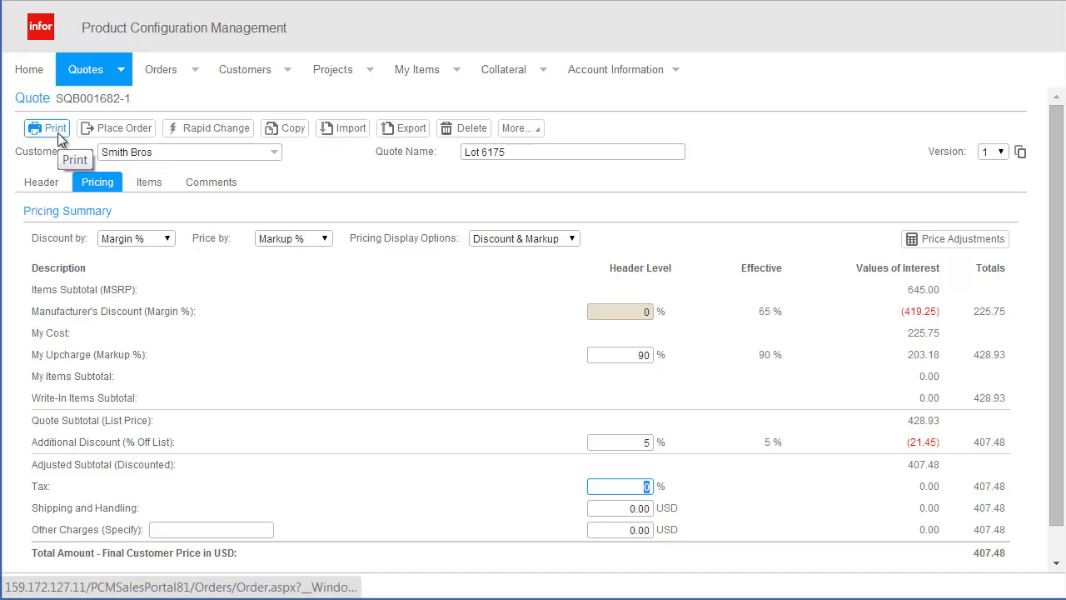
Print the proposal showing additional images and Selling (MSRP) prices.
click(47, 127)
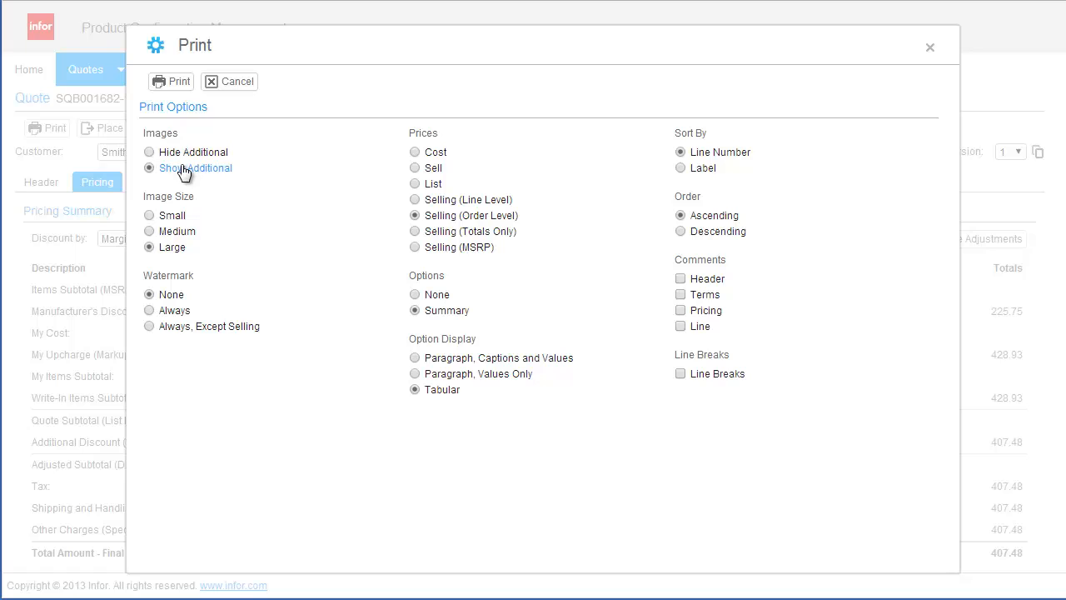
mouse_move(437, 246)
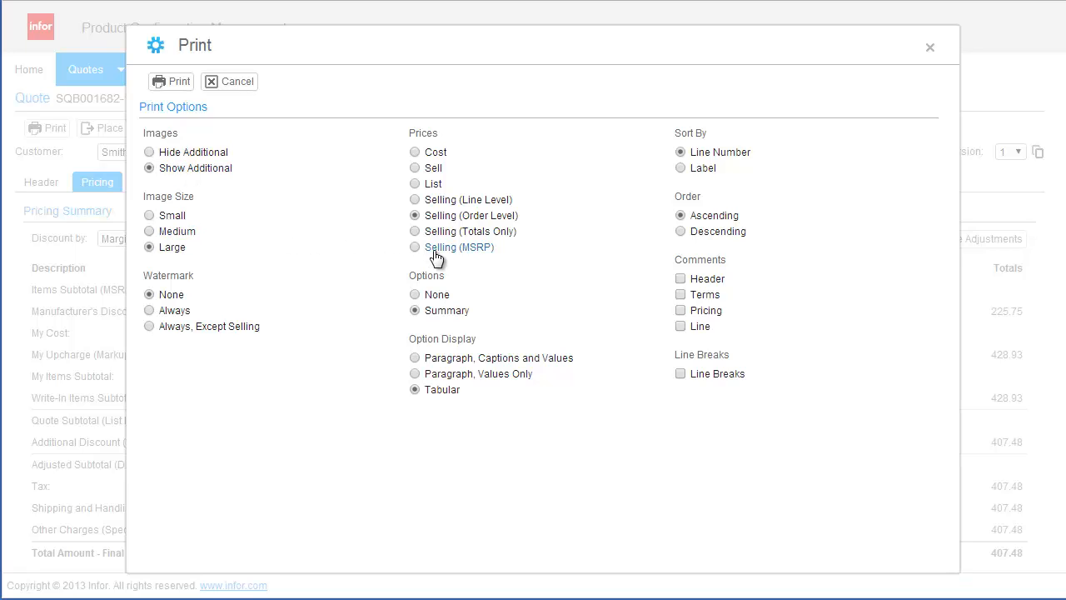
click(415, 246)
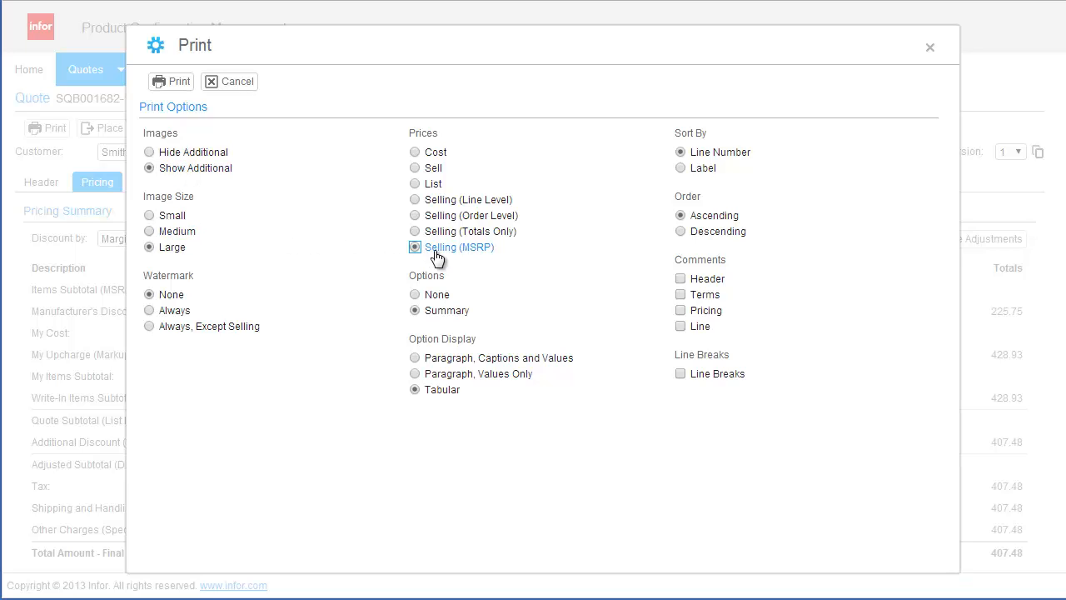
click(170, 80)
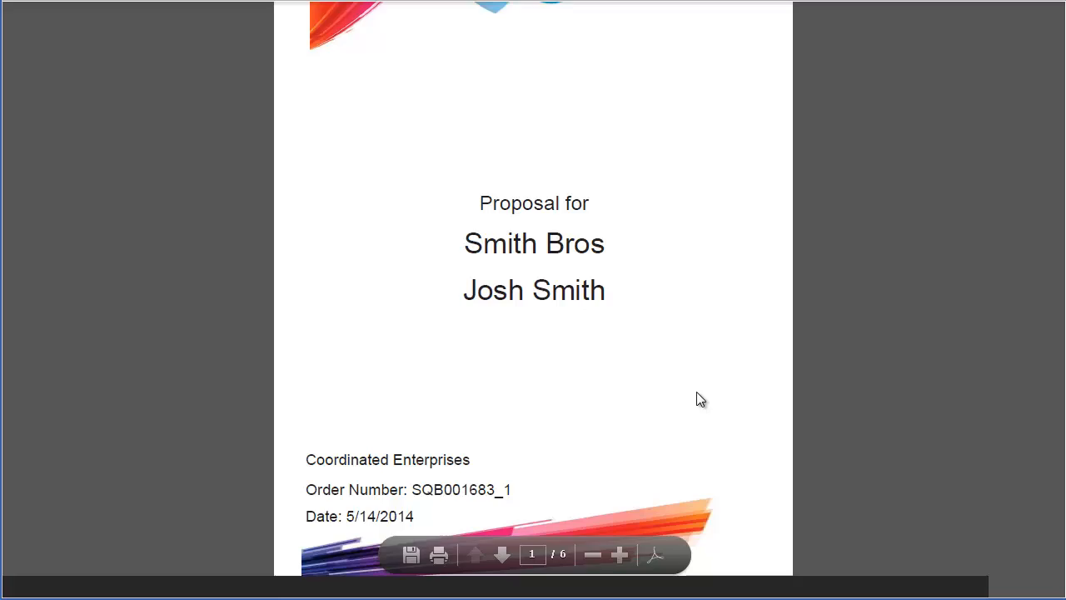
Scroll through the proposal's cover, letter and terms pages.
scroll(down, 3)
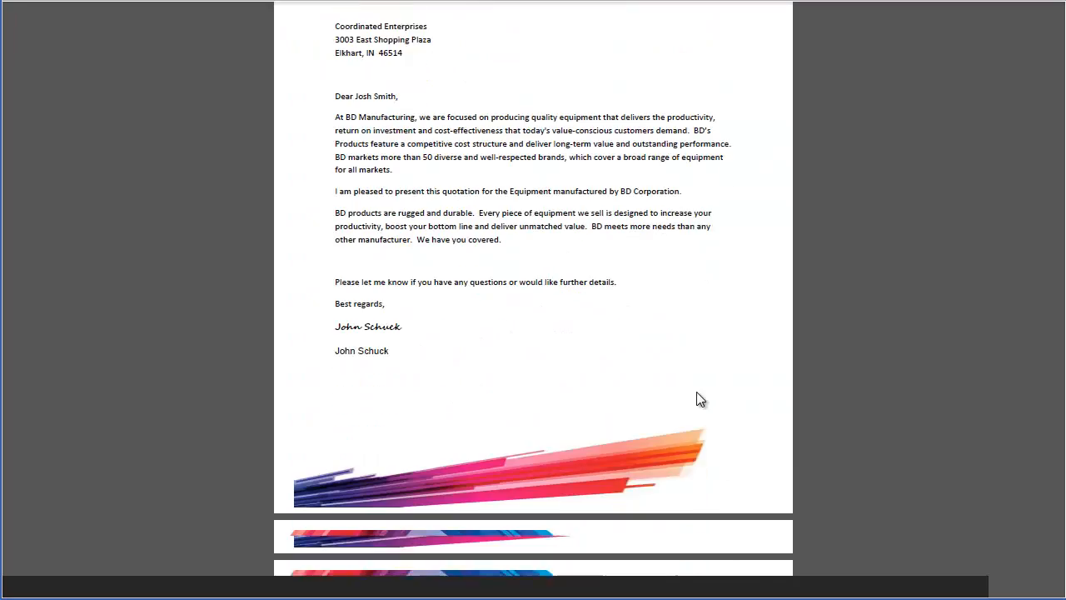
scroll(down, 3)
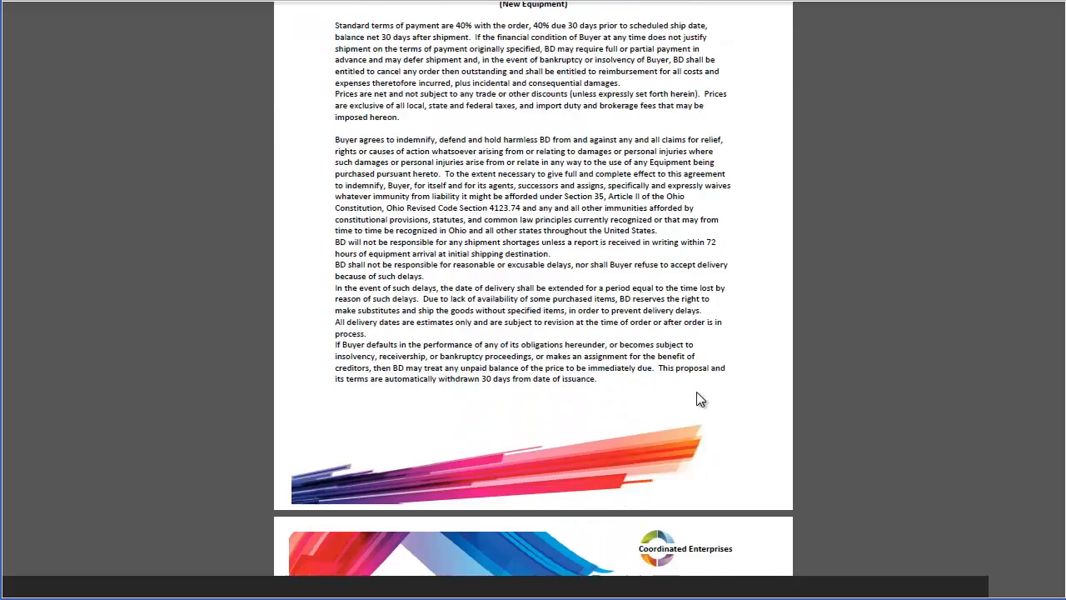
scroll(down, 3)
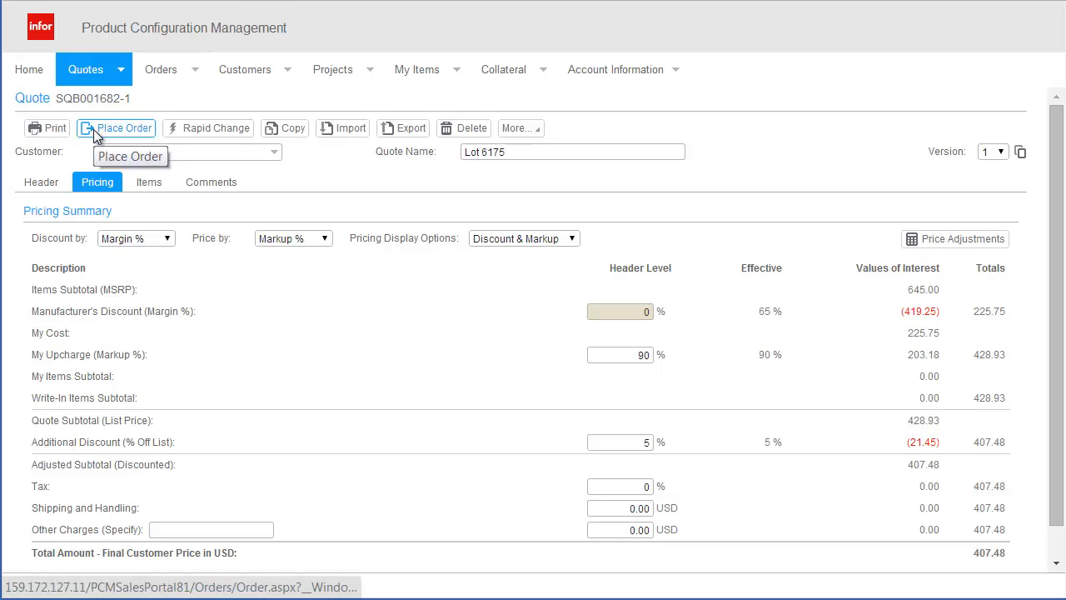
Place the order with default UPS Commercial Ground shipping and On Account N30 payment.
click(123, 126)
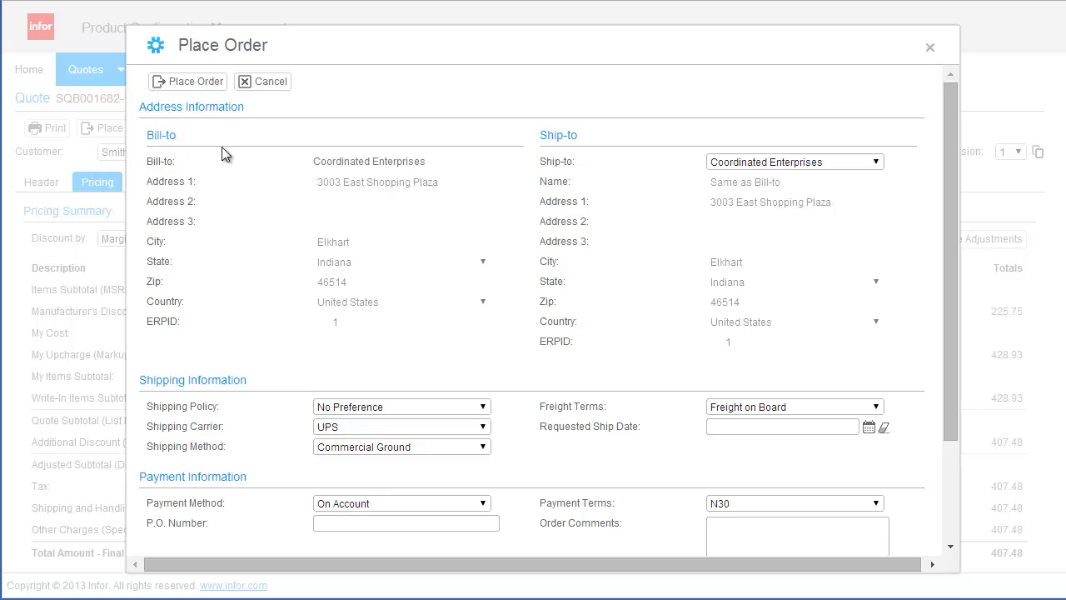
scroll(down, 3)
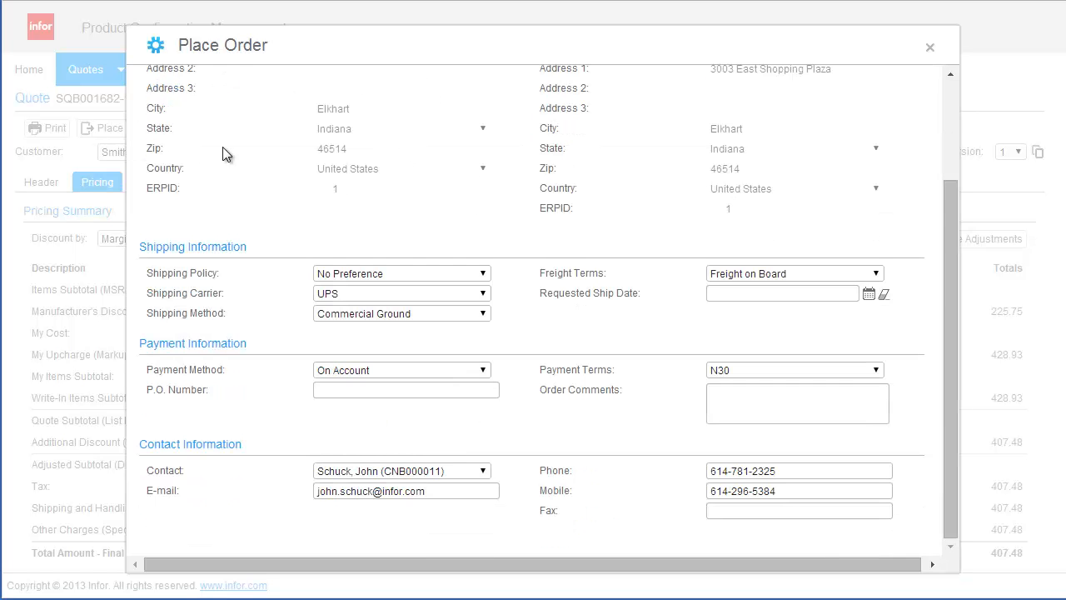
scroll(up, 3)
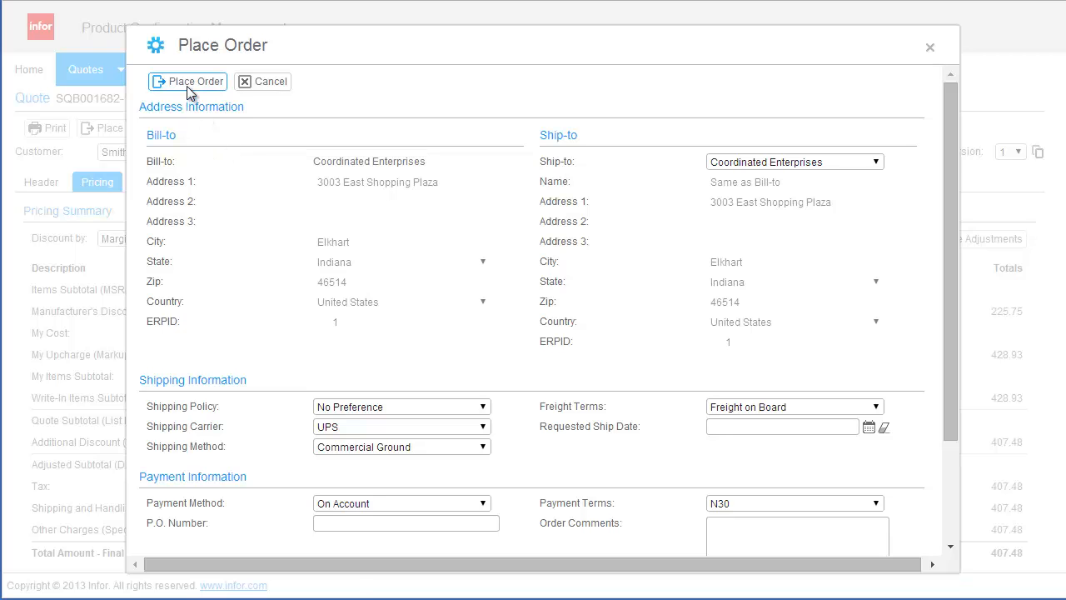
click(187, 80)
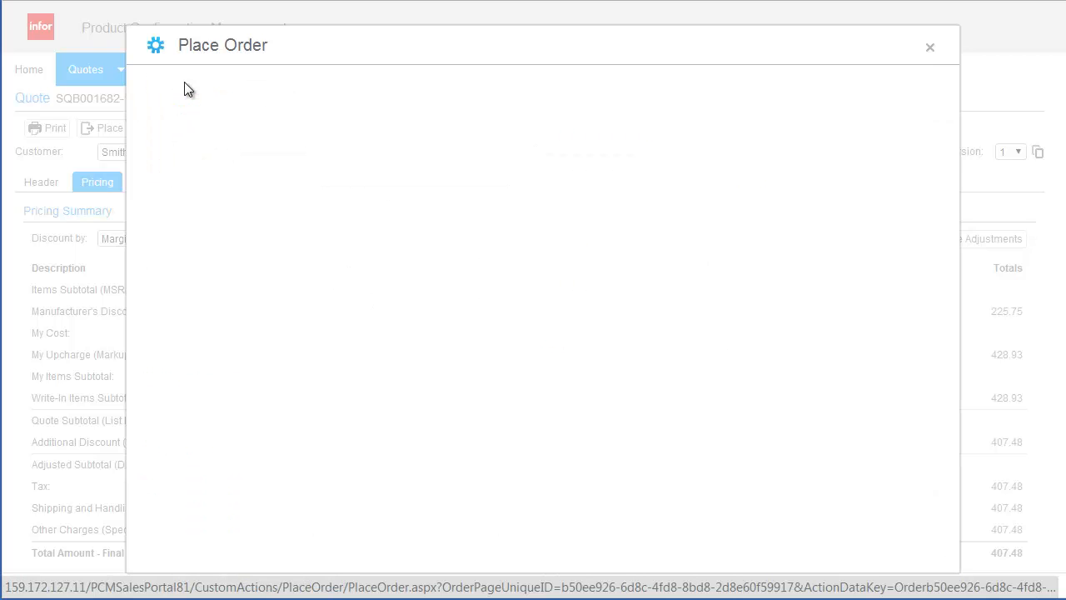